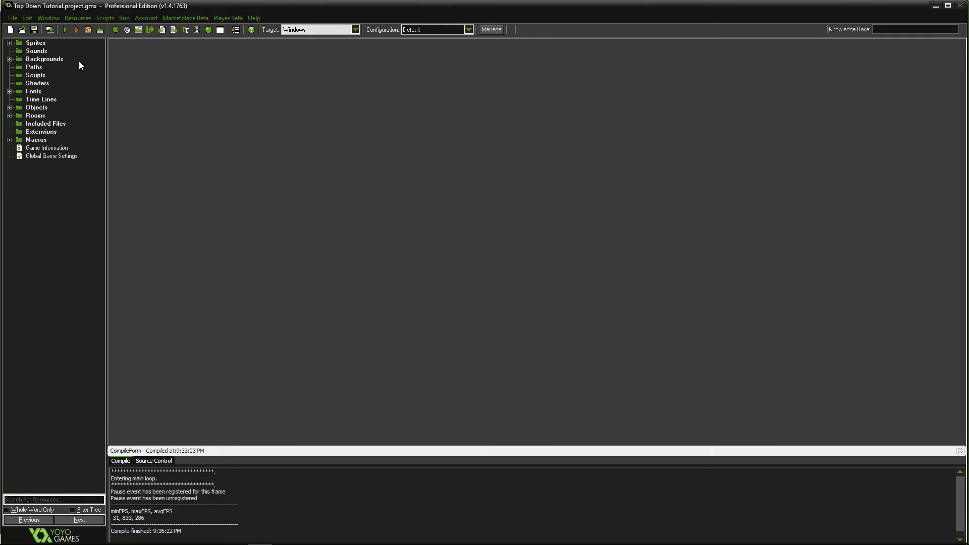
Start a new tree object for the Top Down Tutorial project
{"action": "left_click", "coordinate": [65, 30]}
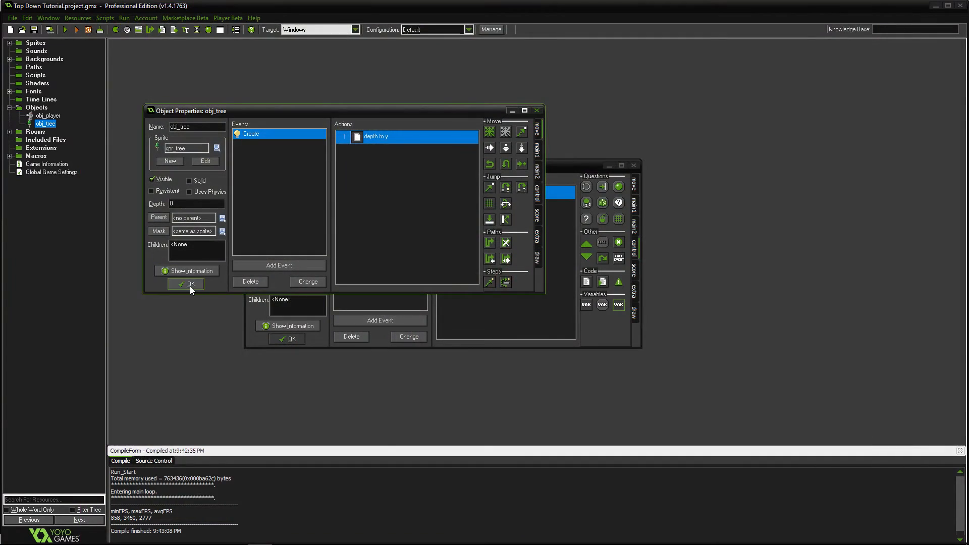
Confirm obj_tree's properties with its 'depth to y' Create action
{"action": "left_click", "coordinate": [186, 283]}
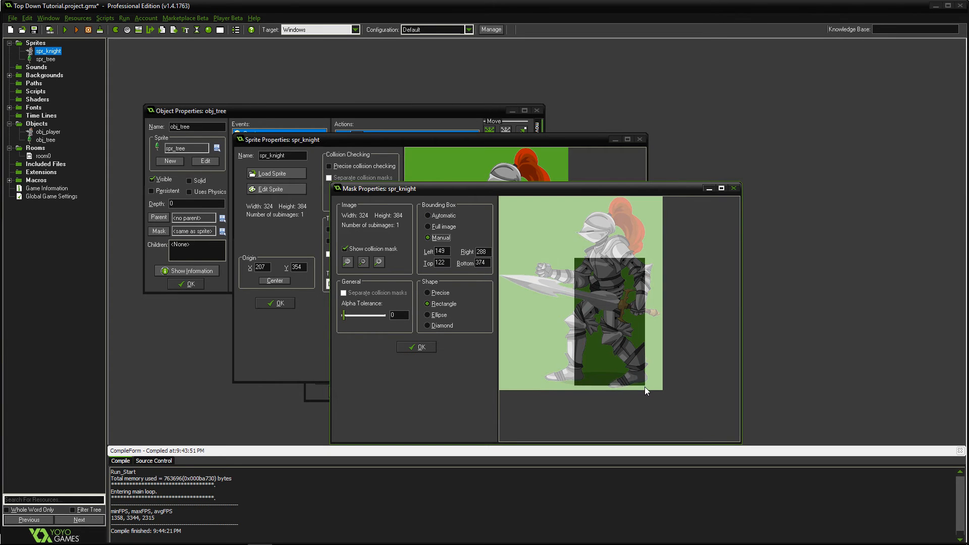
Apply the knight's manual rectangular body mask with OK
{"action": "left_click", "coordinate": [420, 347]}
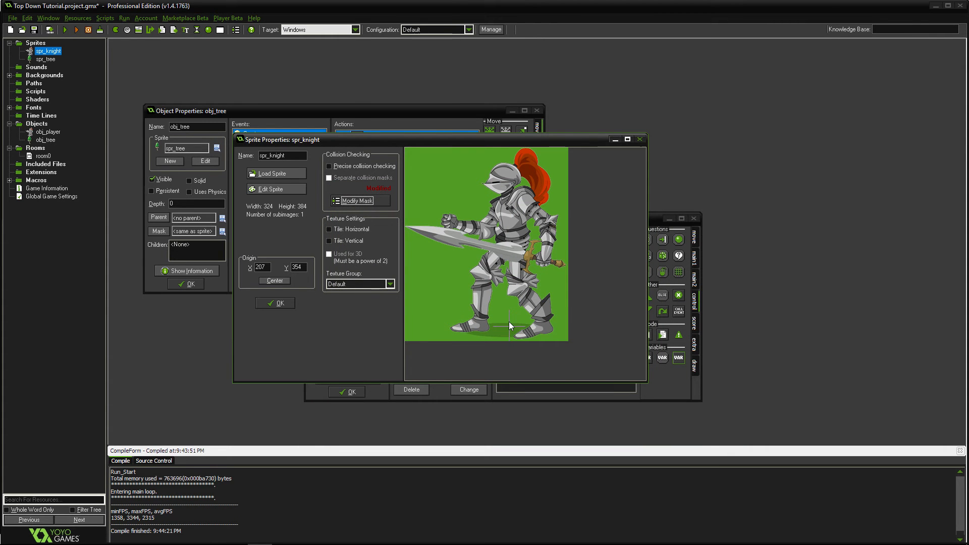